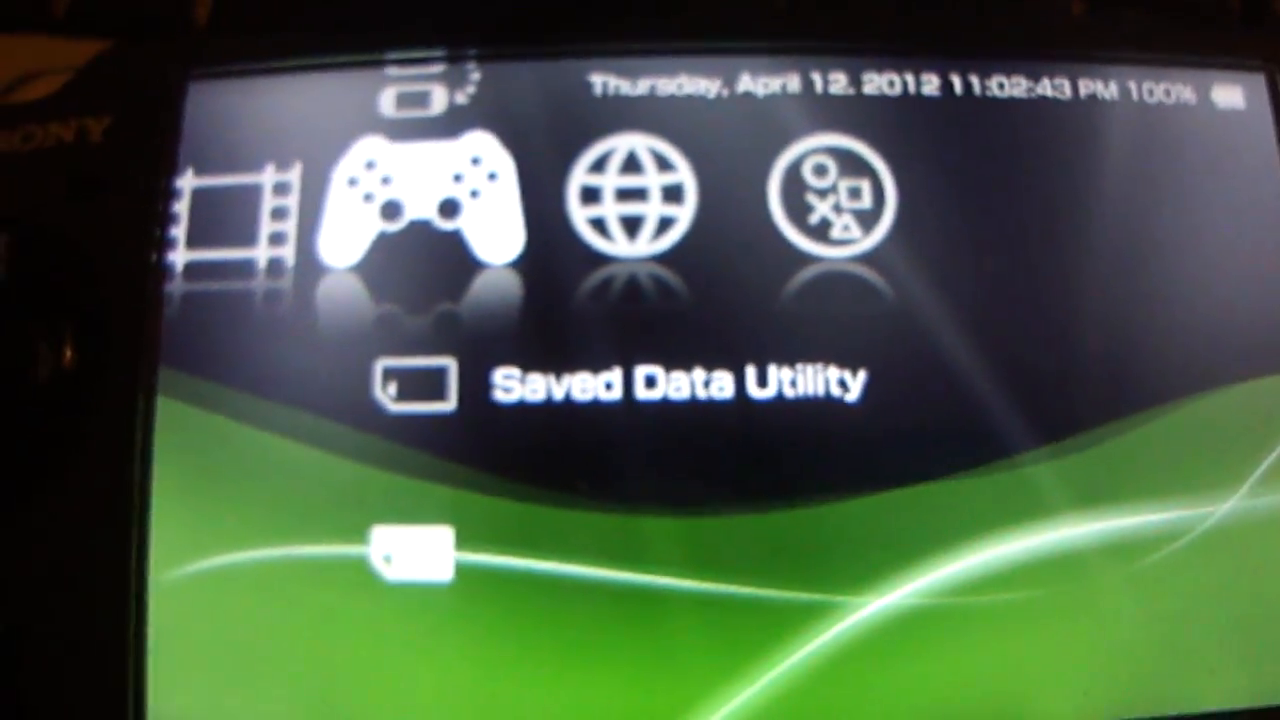
pyautogui.hscroll(-3)
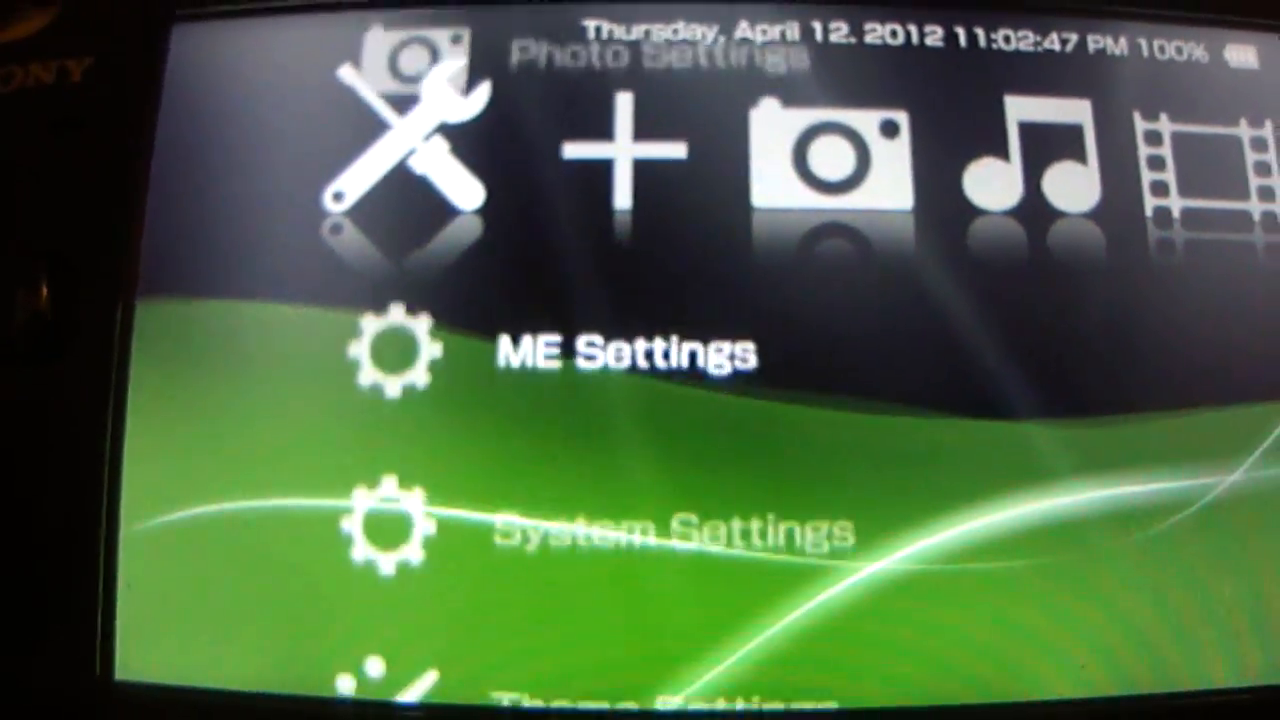
pyautogui.scroll(-3)
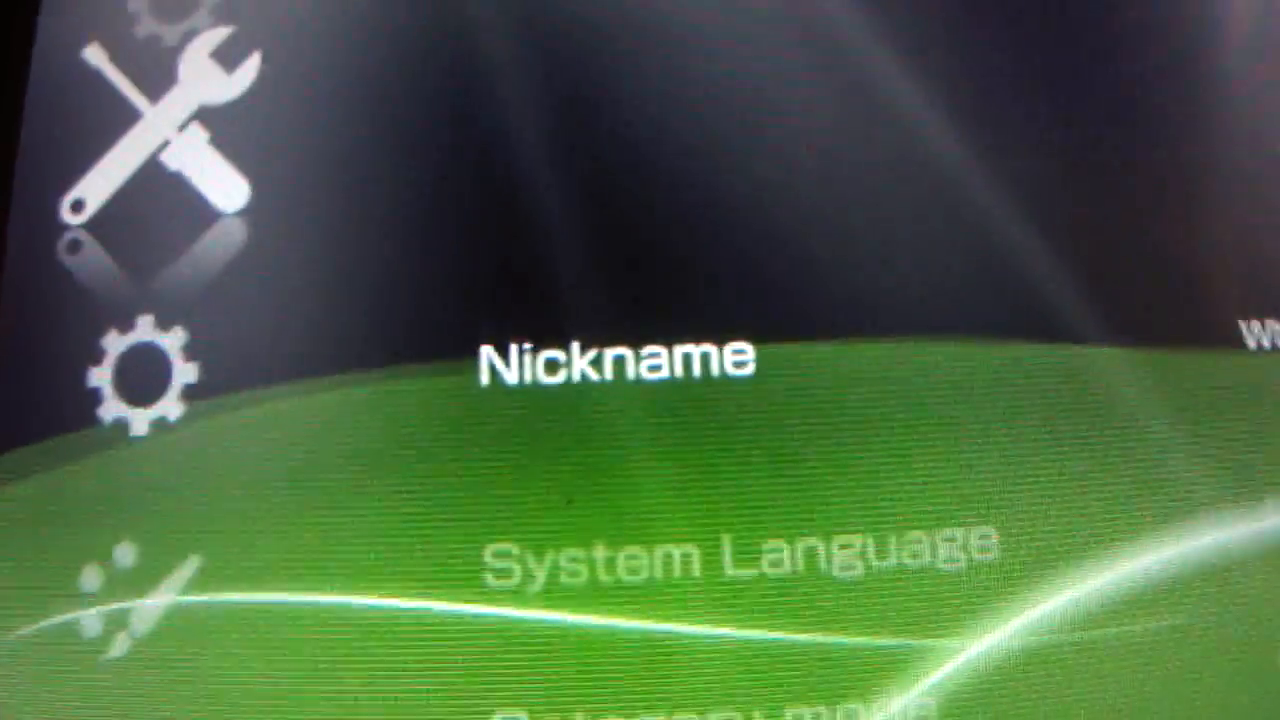
pyautogui.scroll(-3)
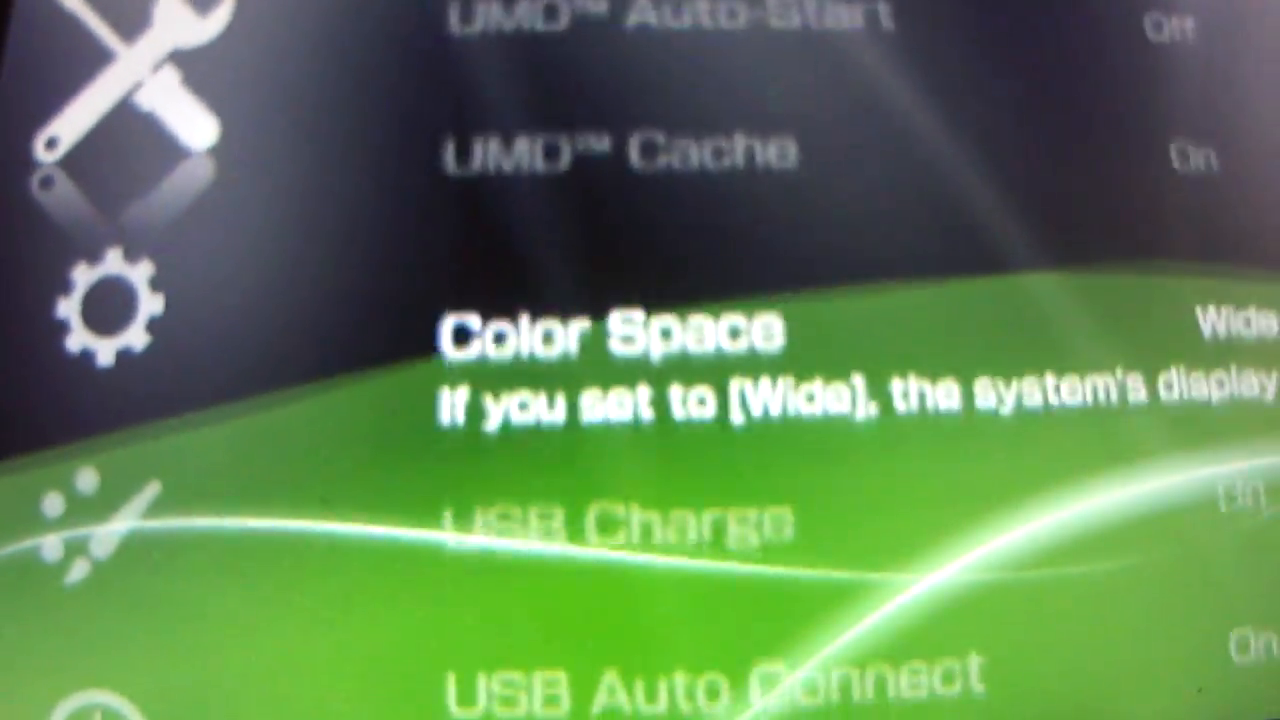
pyautogui.scroll(-3)
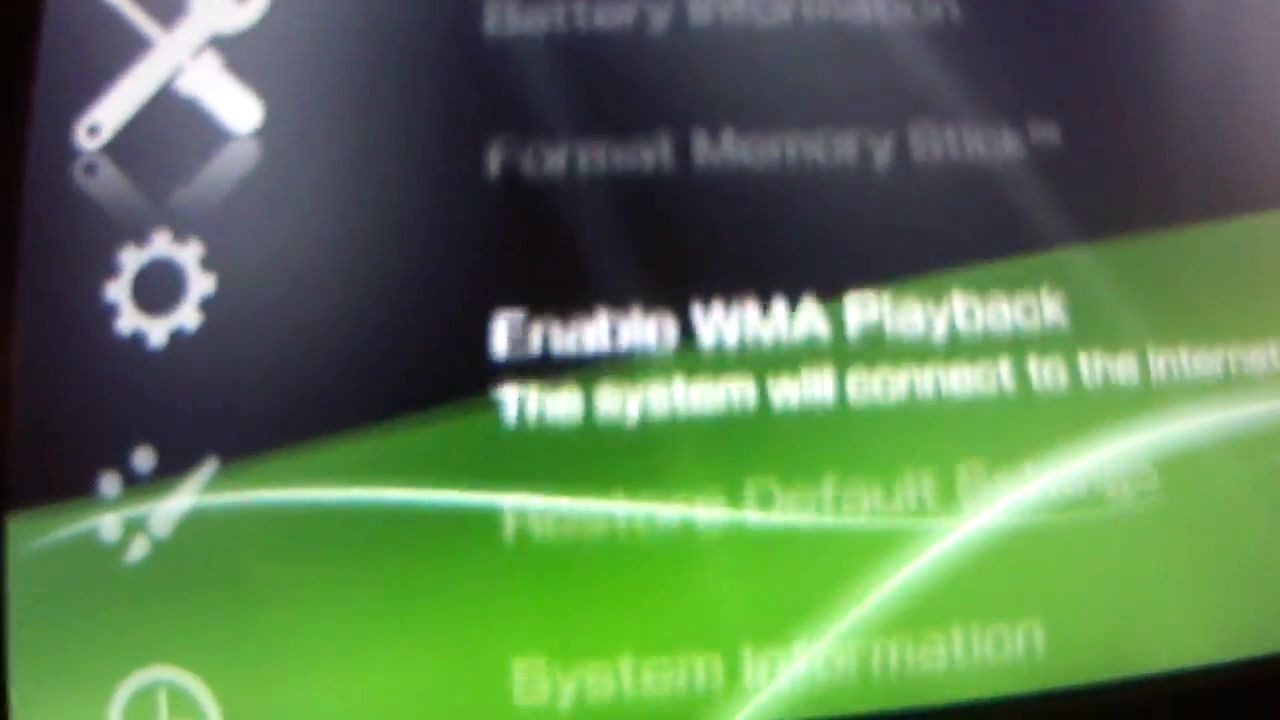
pyautogui.scroll(-3)
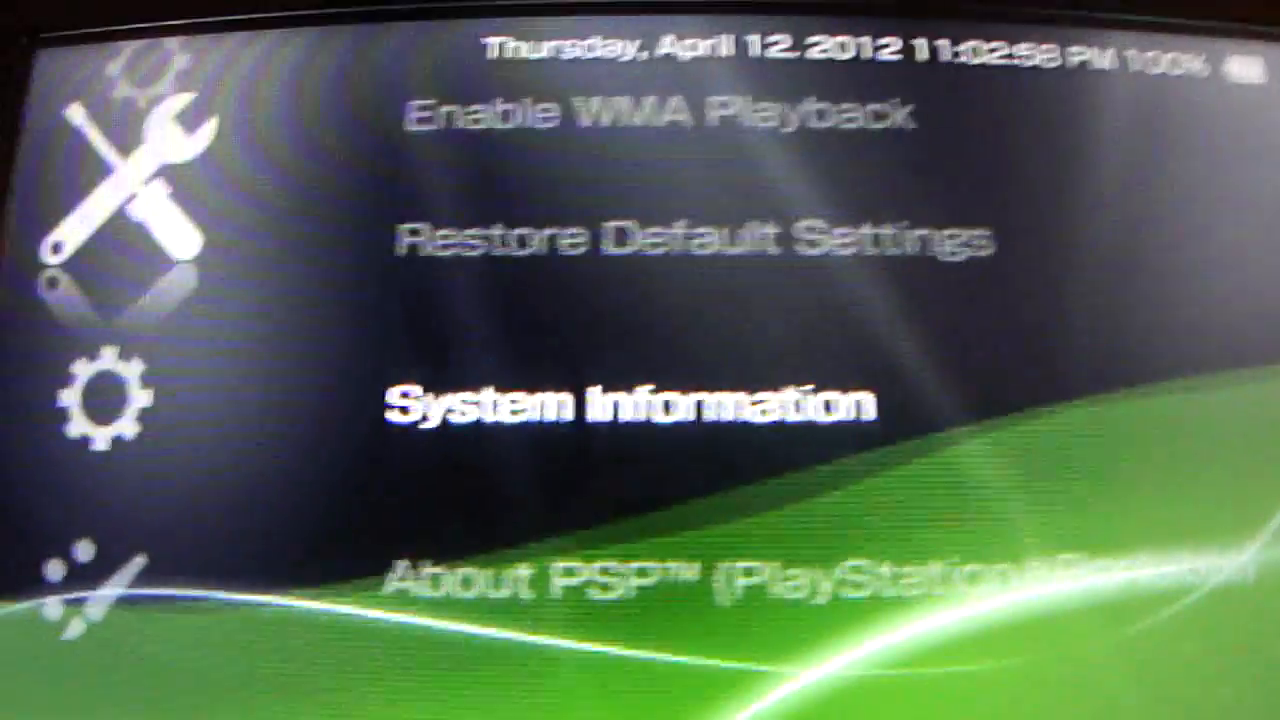